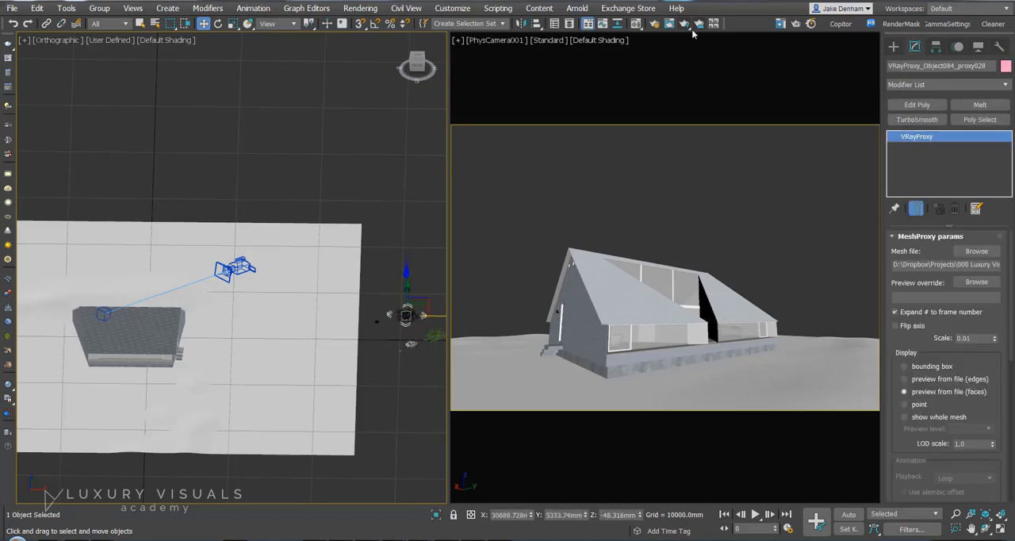
Enable the Ribbon from the toolbar's right-click menu to show the Object Paint tools
{"action": "right_click", "coordinate": [691, 25]}
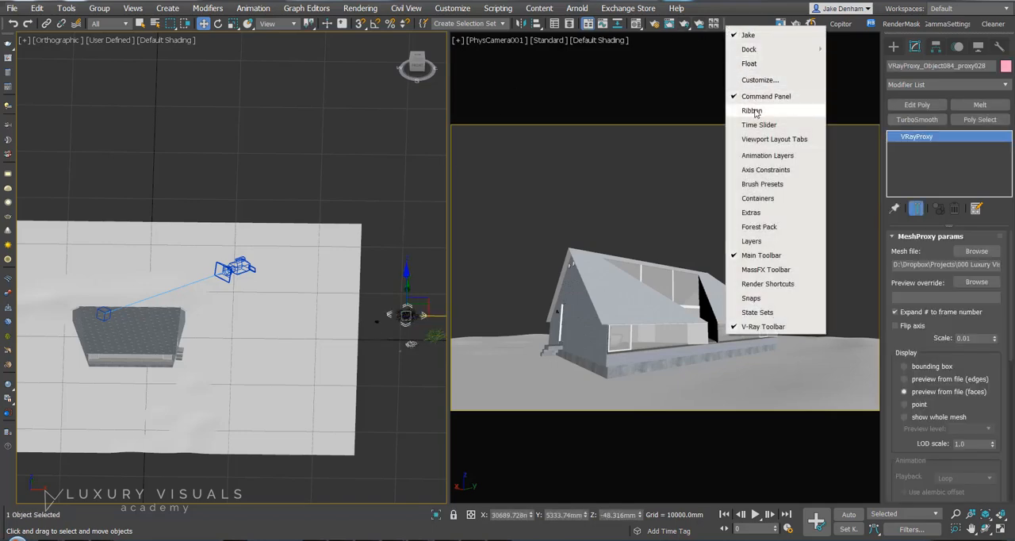
{"action": "left_click", "coordinate": [751, 111]}
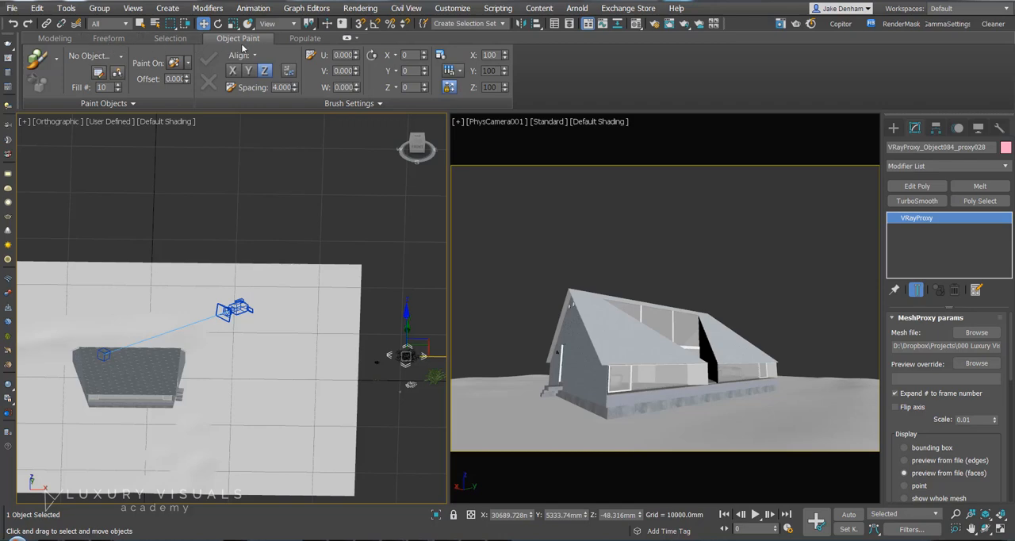
Set Object Paint's Paint On option to Selected Objects for the ground plane
{"action": "right_click", "coordinate": [147, 379]}
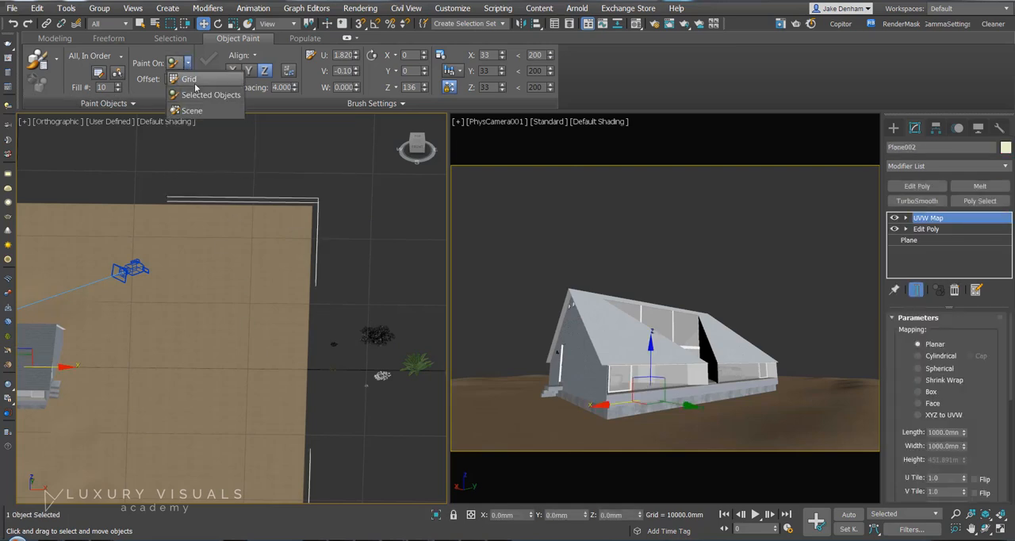
{"action": "left_click", "coordinate": [188, 78]}
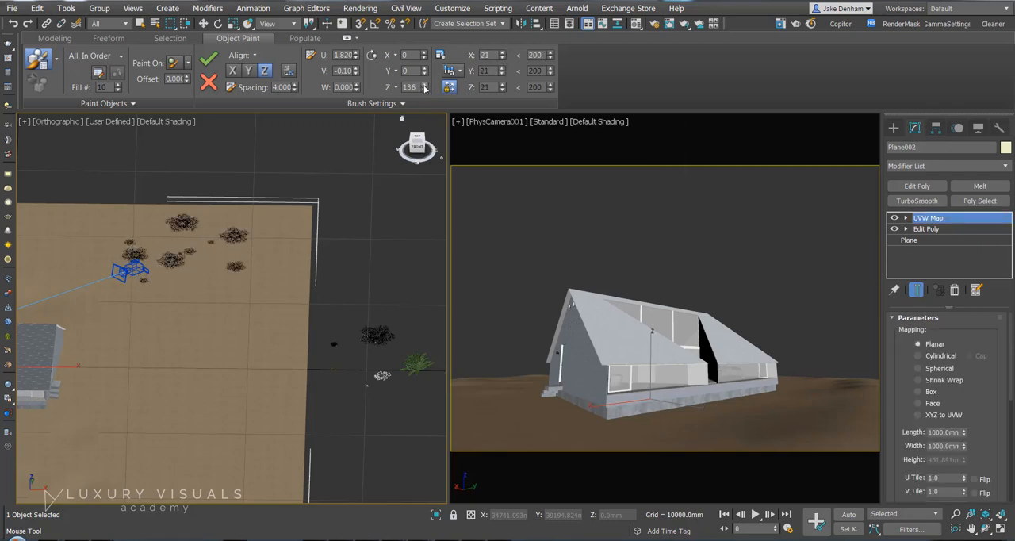
{"action": "mouse_move", "coordinate": [424, 87]}
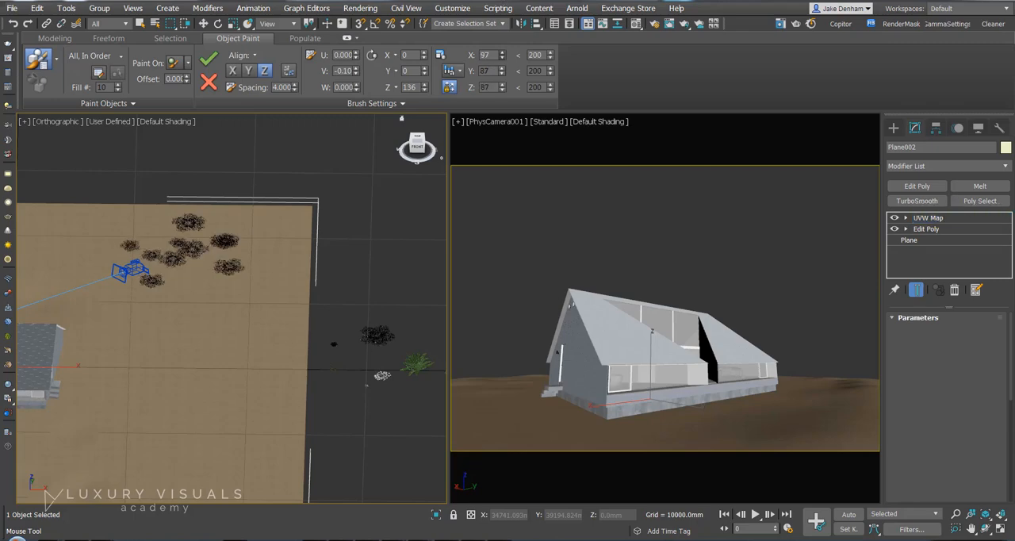
Paint more grass clumps across the ground plane, then select one painted clump
{"action": "left_click", "coordinate": [928, 217]}
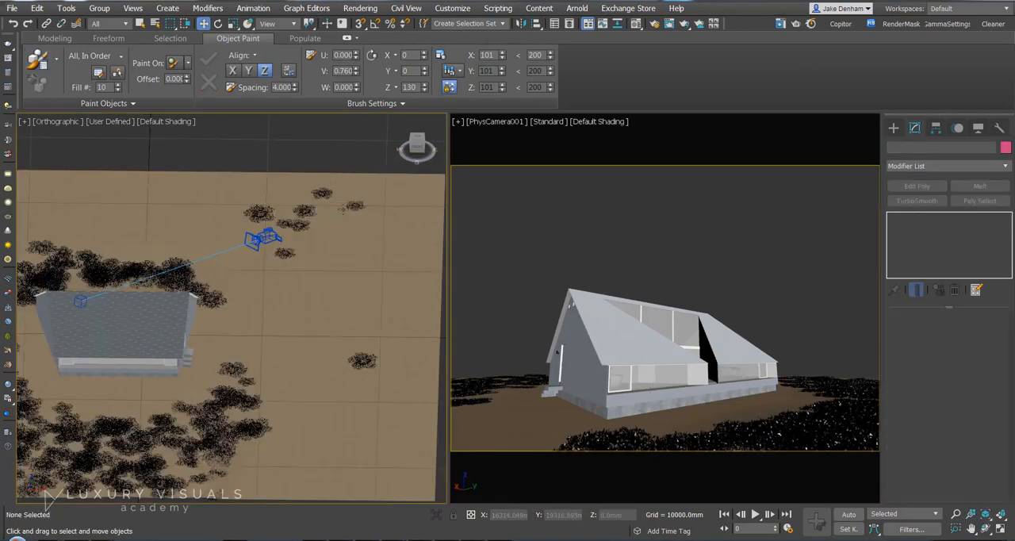
{"action": "left_click", "coordinate": [321, 194]}
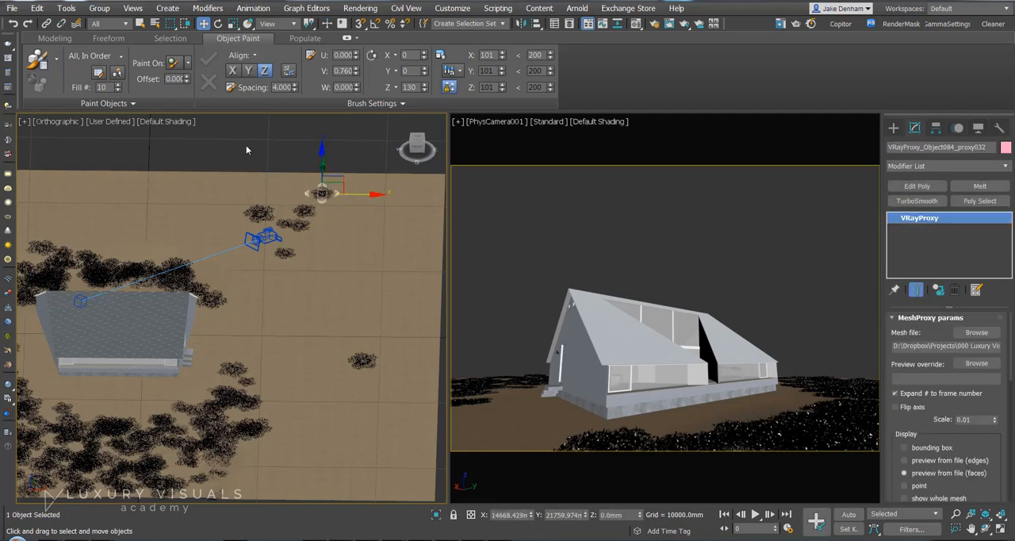